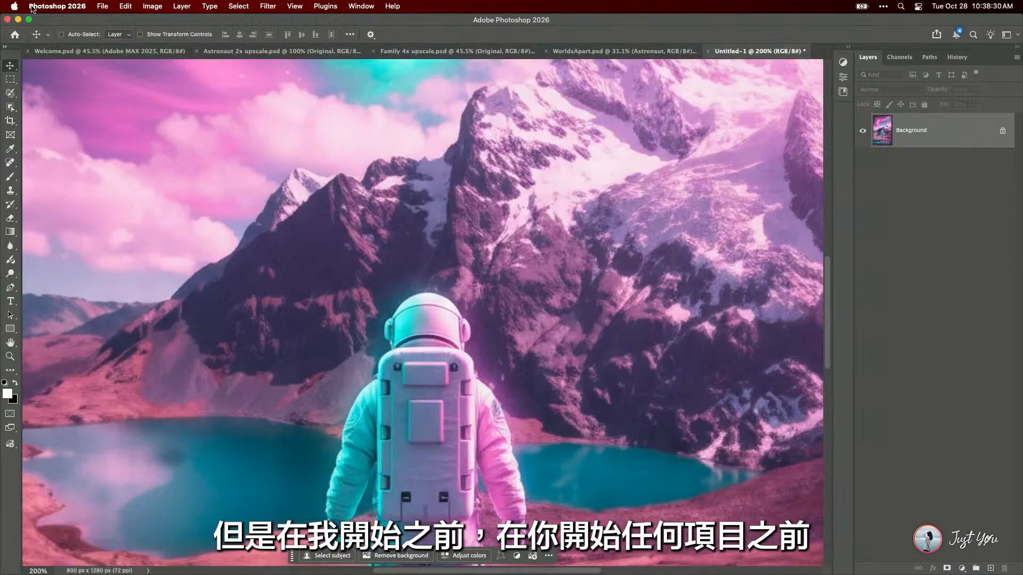
# Open Image > Image Size to confirm the astronaut image is 800 × 1280 px
pyautogui.click(152, 6)
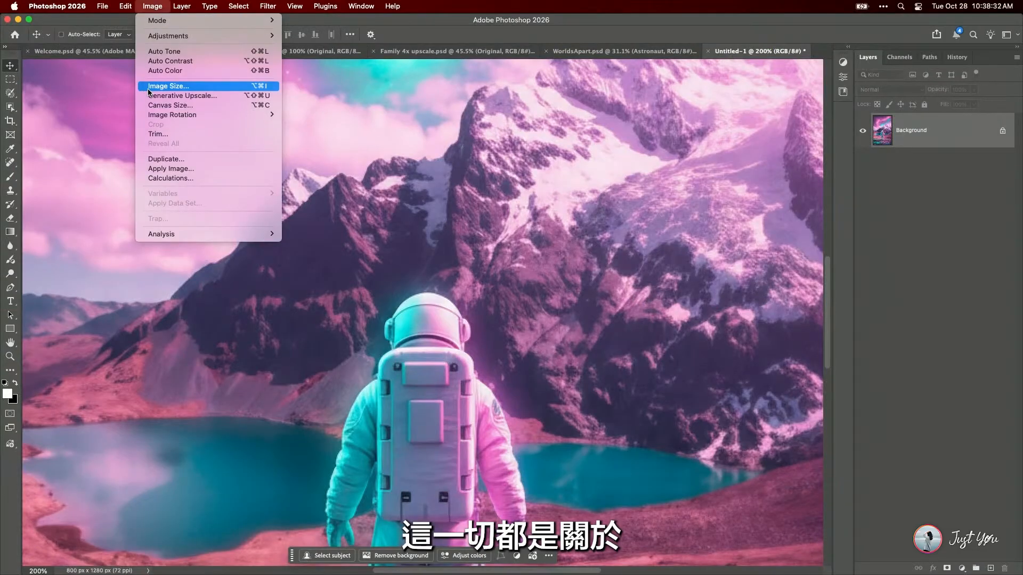
pyautogui.click(168, 85)
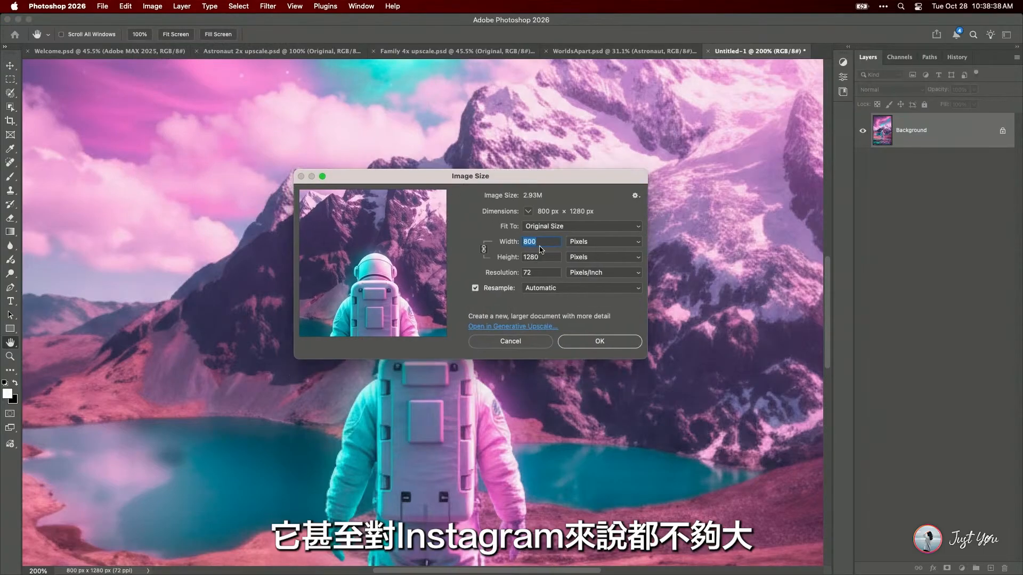
pyautogui.moveTo(528, 311)
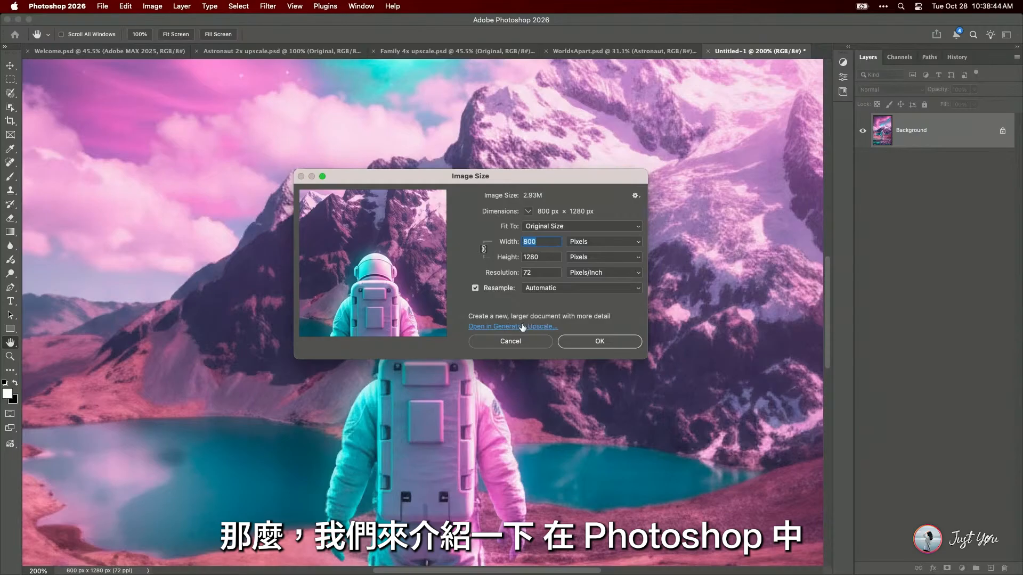
# Preview Generative Upscale with Topaz Bloom, creativity 10 and 2x scale, without applying it
pyautogui.click(512, 326)
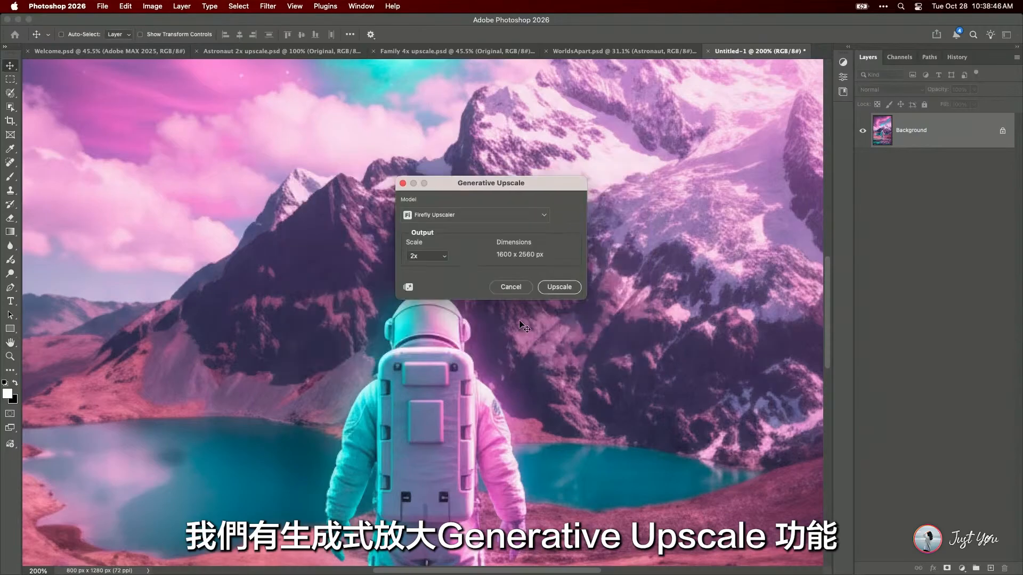
pyautogui.moveTo(531, 255)
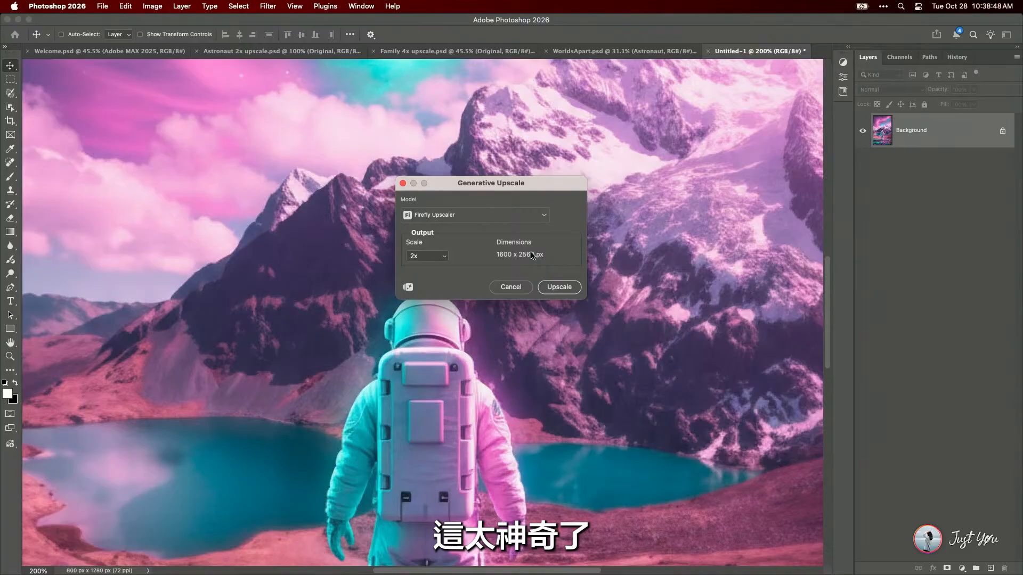
pyautogui.click(474, 214)
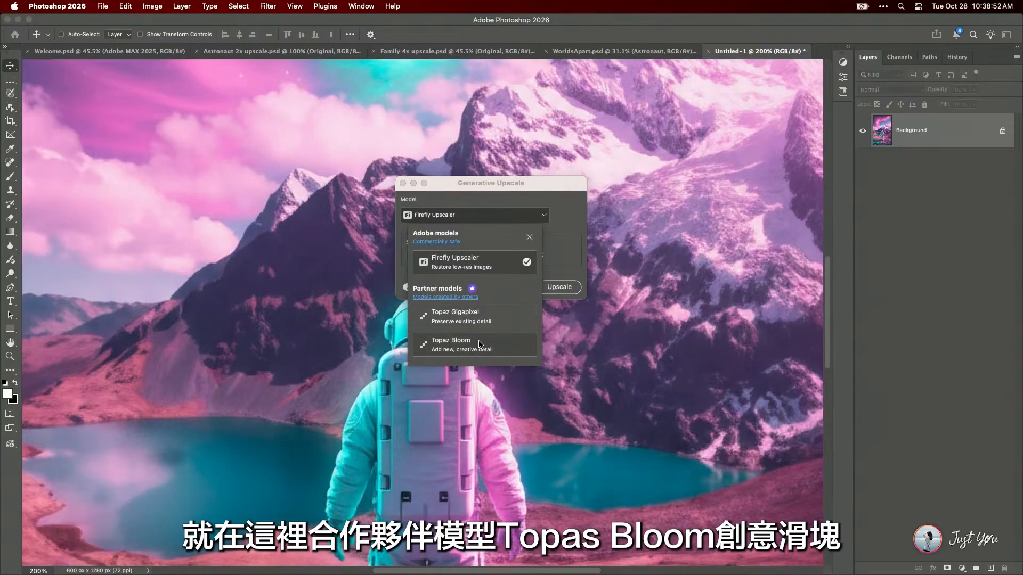
pyautogui.click(450, 342)
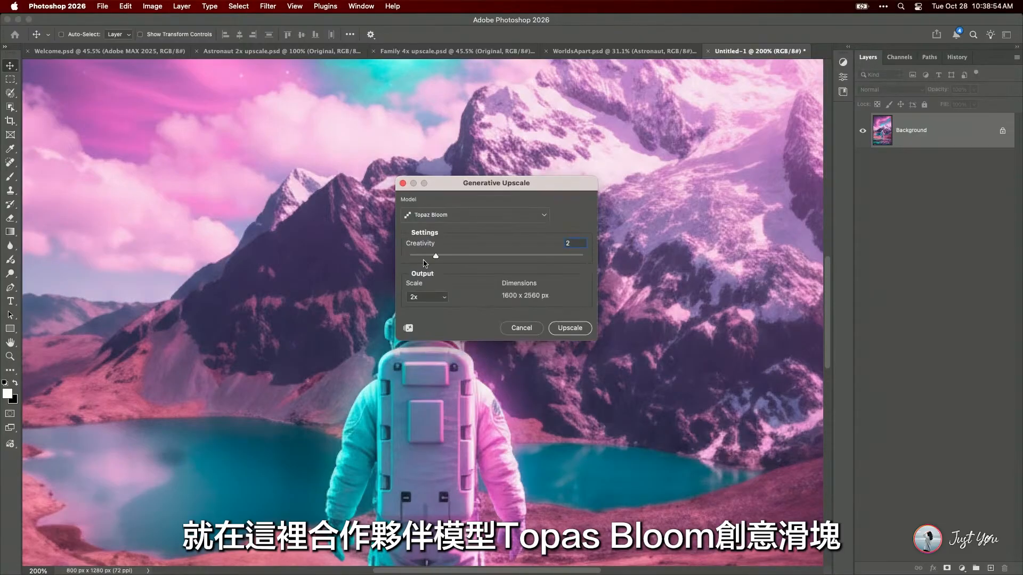
pyautogui.moveTo(436, 256); pyautogui.dragTo(583, 256)
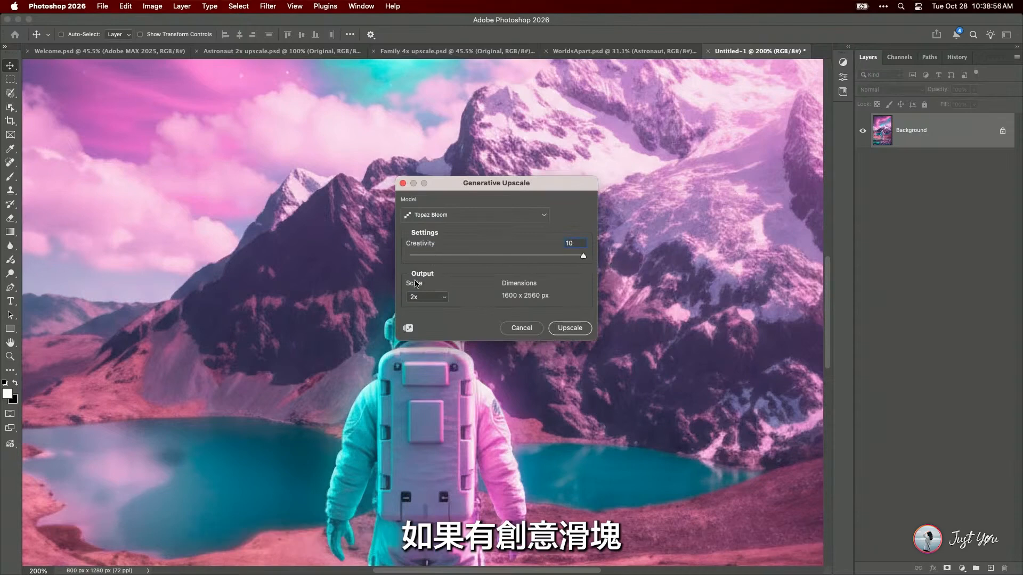
pyautogui.click(426, 297)
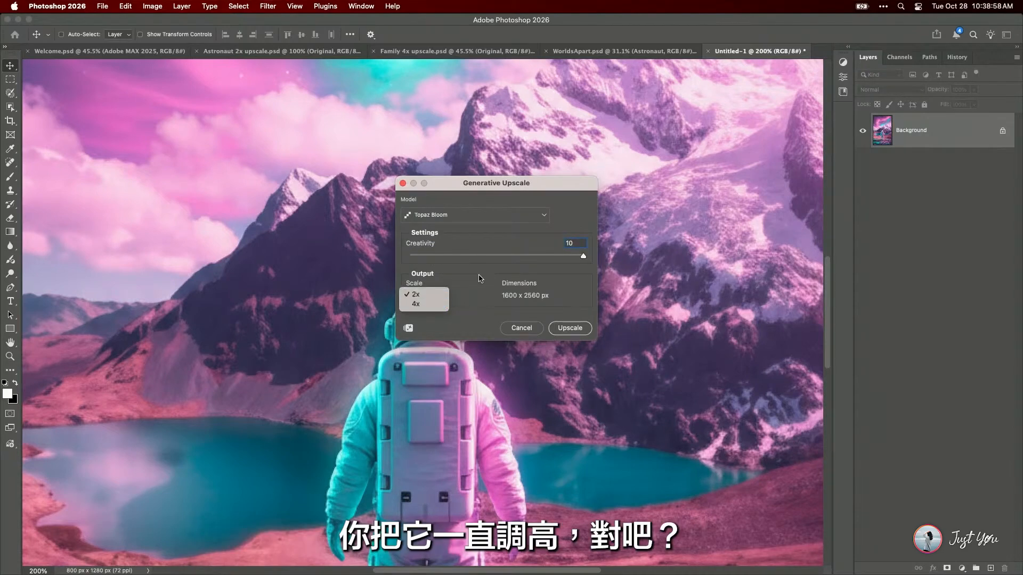
pyautogui.click(569, 328)
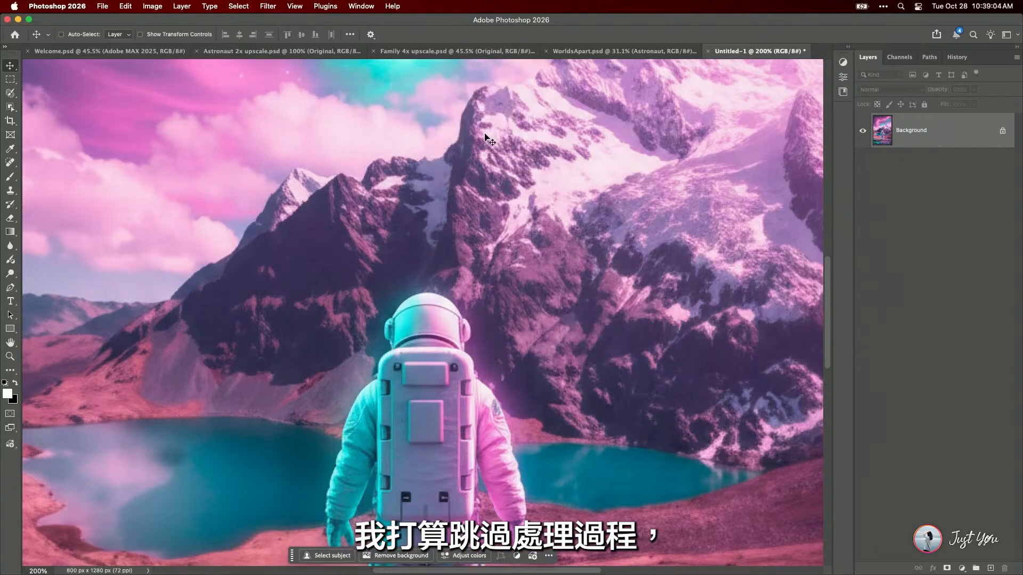
# In Astronaut 2x upscale, toggle the upscale layer against the original, leaving it visible
pyautogui.click(281, 51)
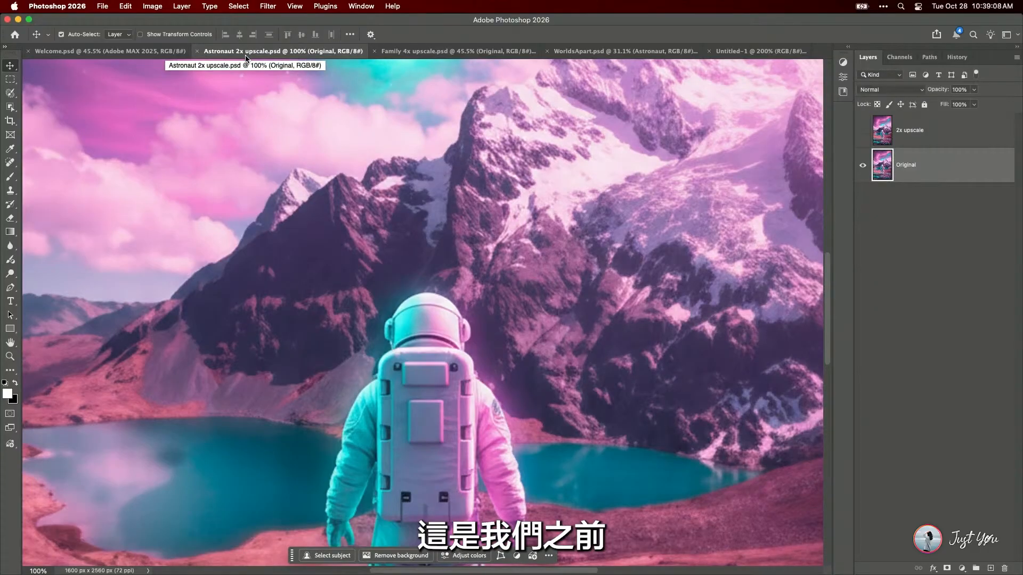
pyautogui.moveTo(296, 159)
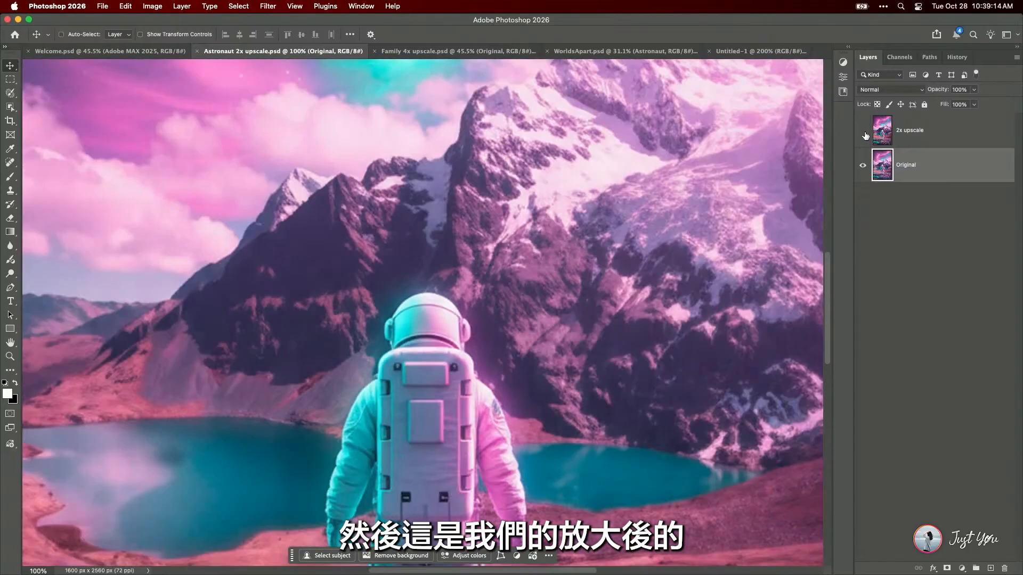
pyautogui.click(862, 130)
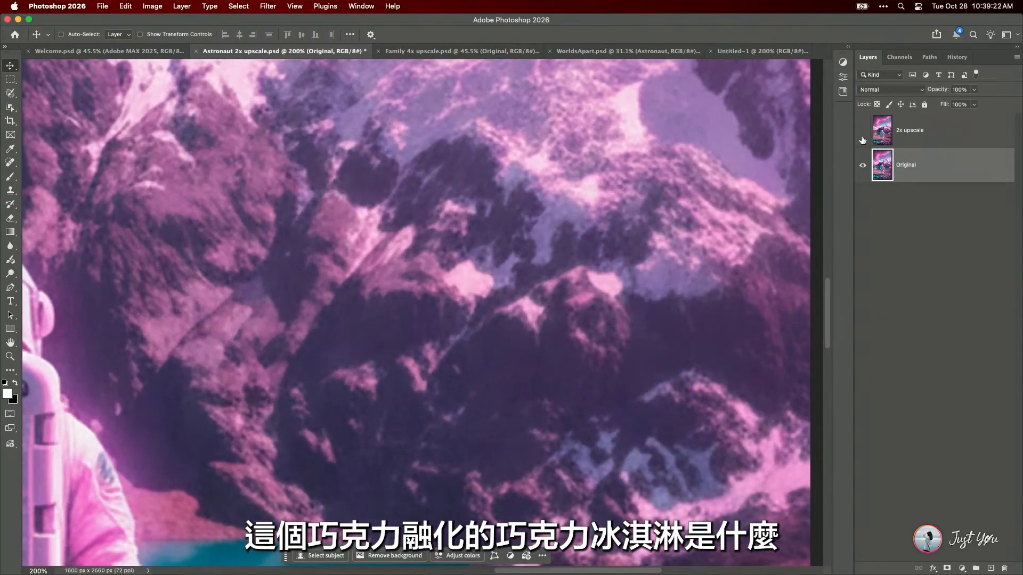
pyautogui.click(862, 131)
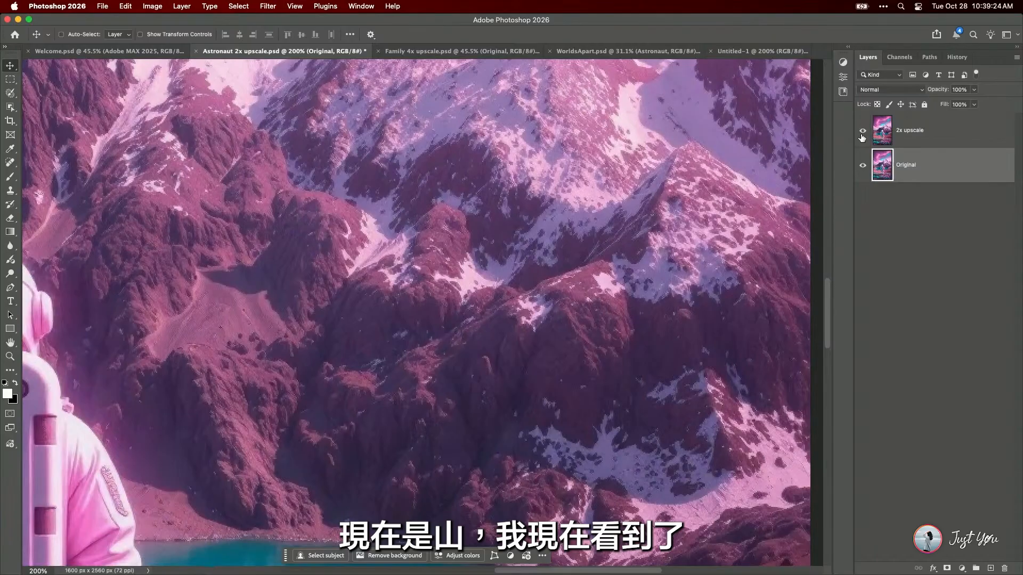
pyautogui.scroll(-3)
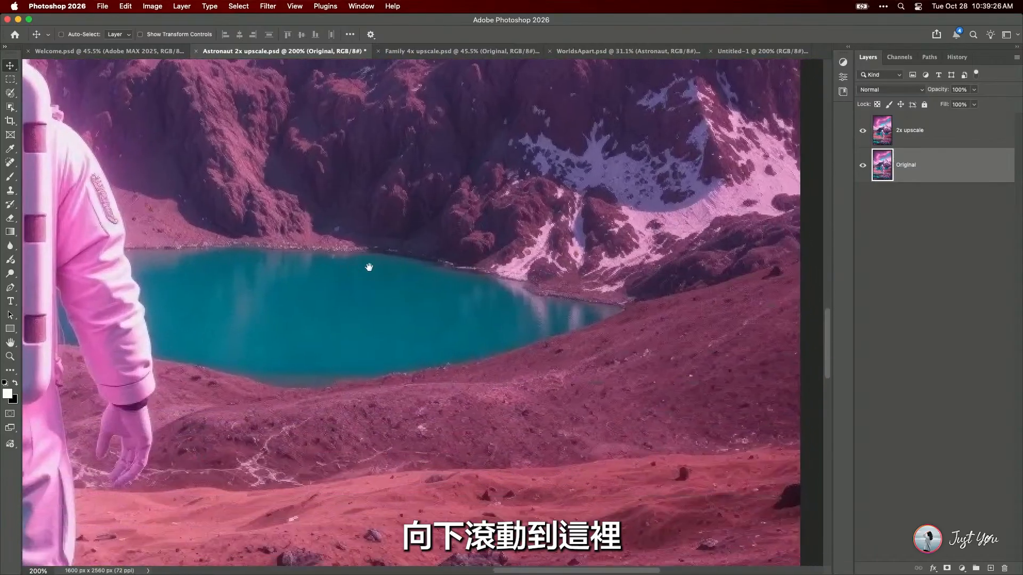
pyautogui.scroll(-3)
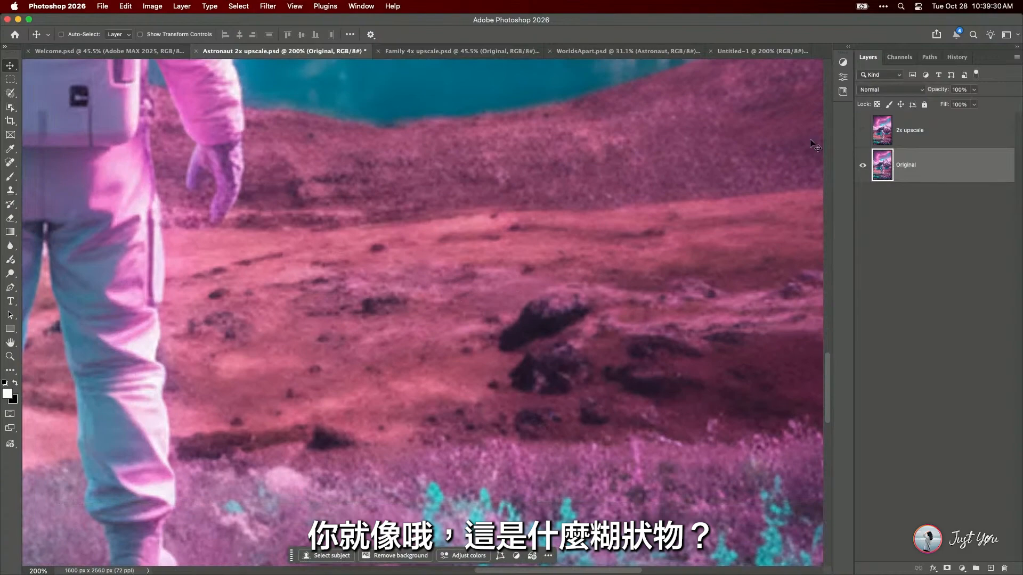
pyautogui.click(862, 130)
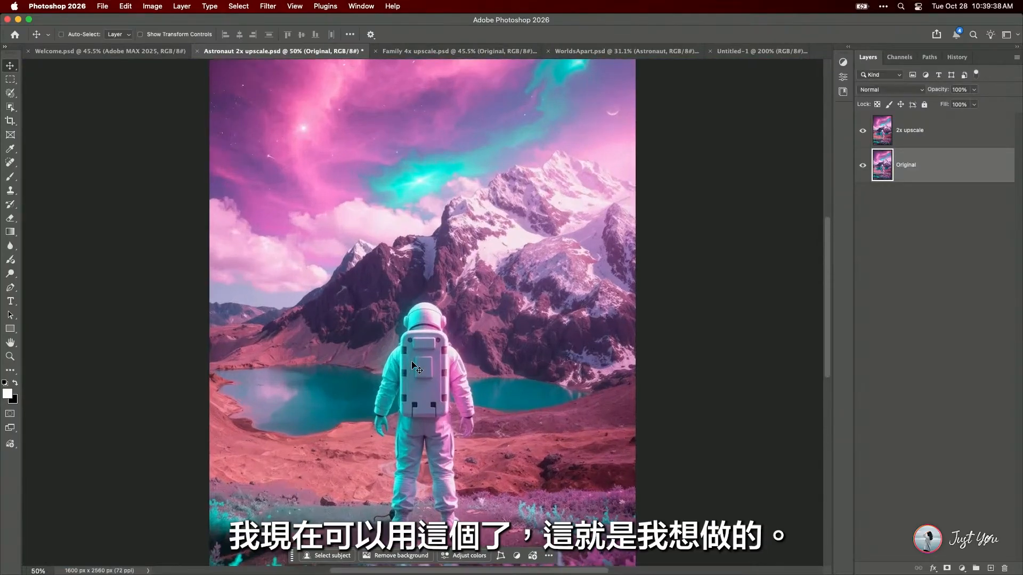
pyautogui.moveTo(494, 216)
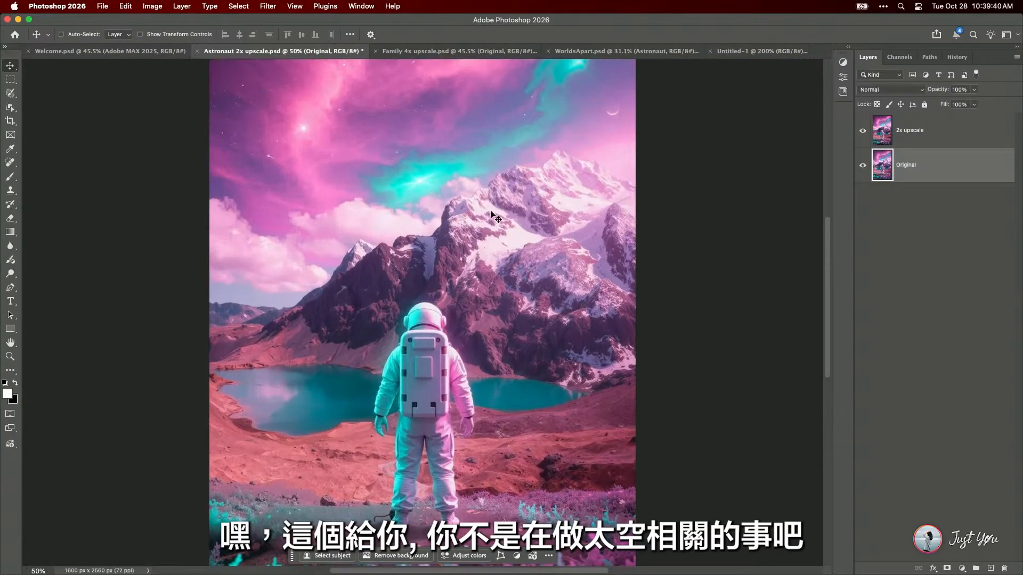
# In Family 4x upscale, preview Generative Upscale with Topaz Gigapixel face recovery, unapplied
pyautogui.click(456, 51)
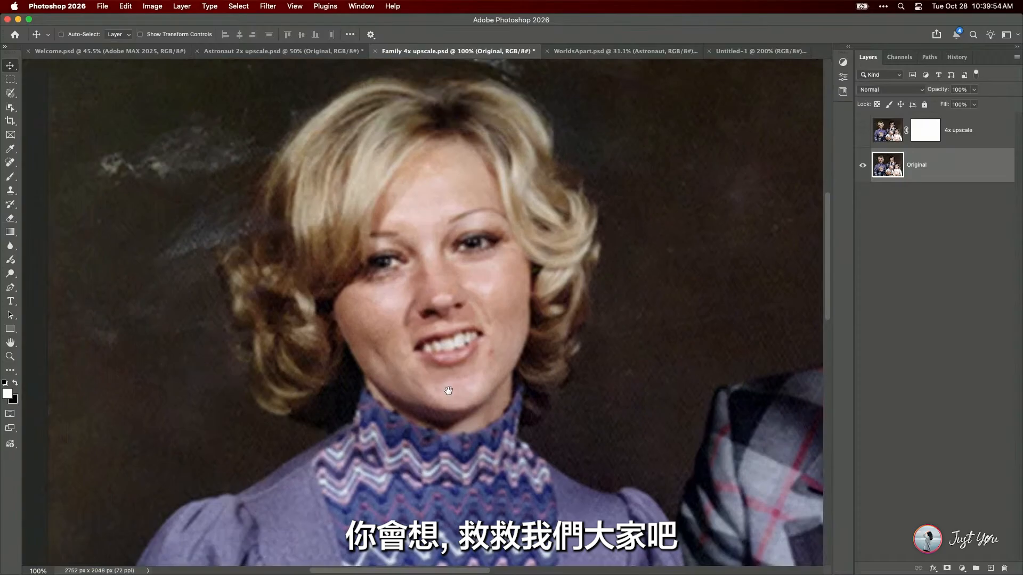
pyautogui.click(151, 6)
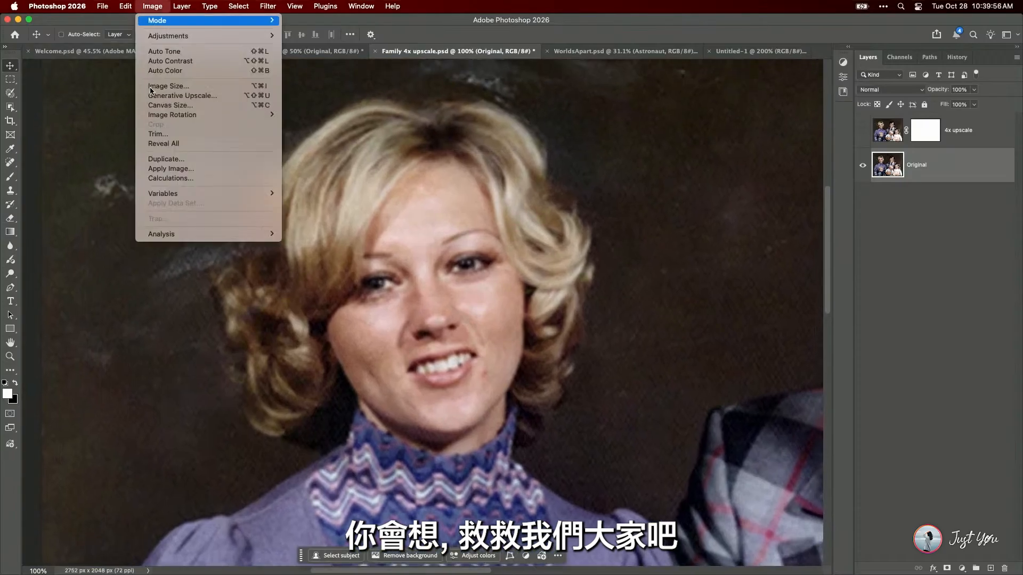
pyautogui.click(182, 95)
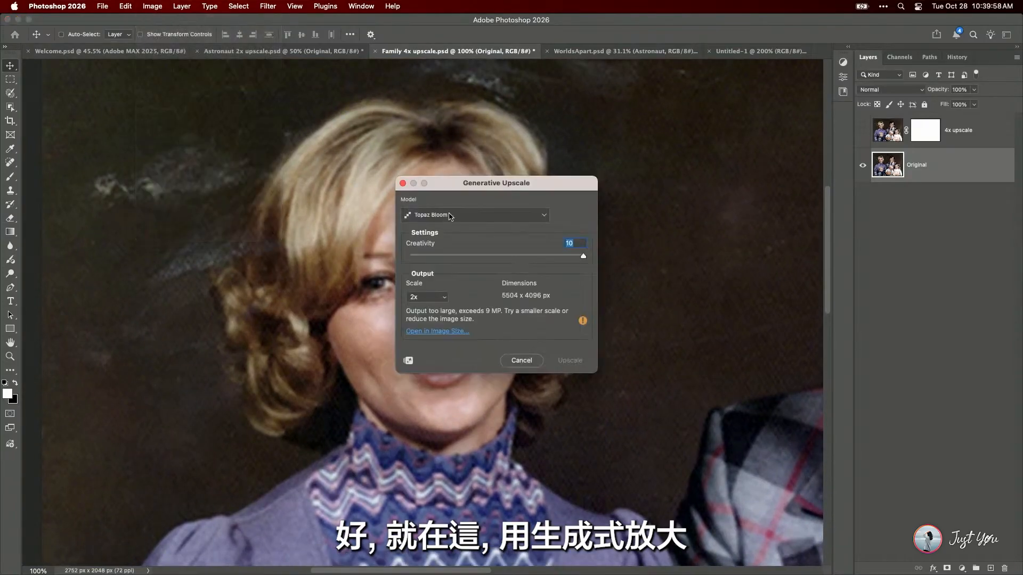
pyautogui.click(476, 214)
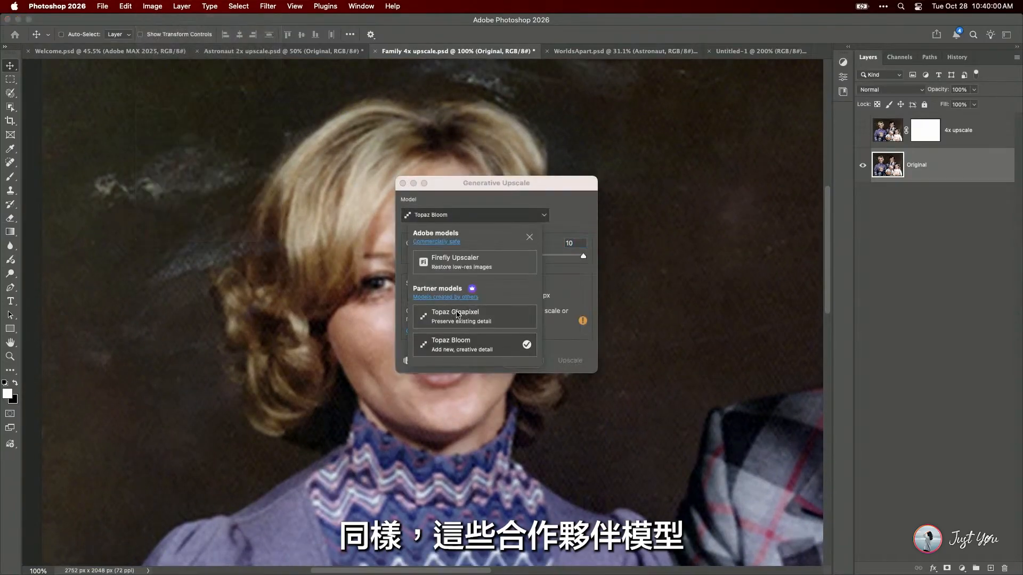
pyautogui.click(454, 316)
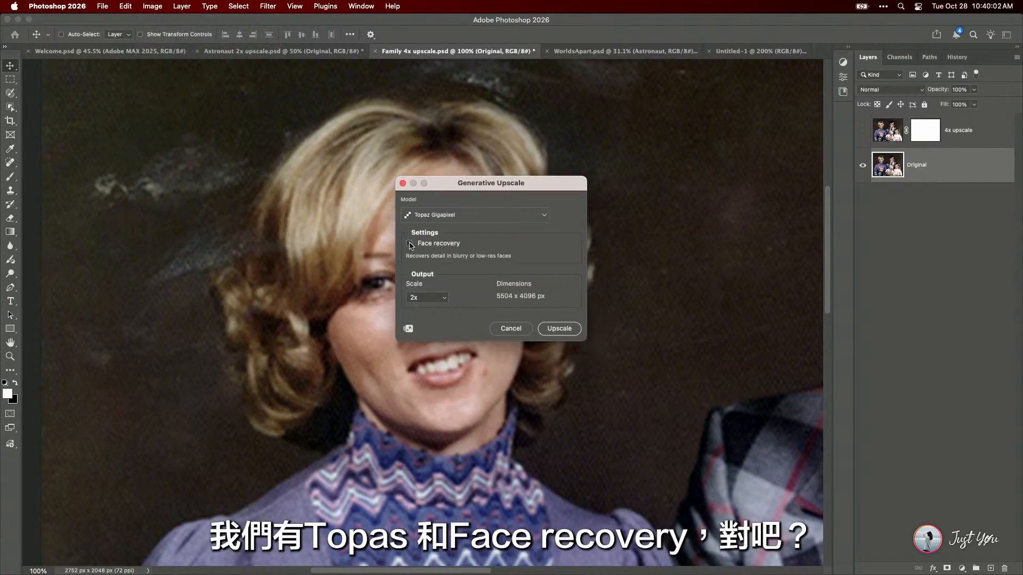
pyautogui.click(409, 244)
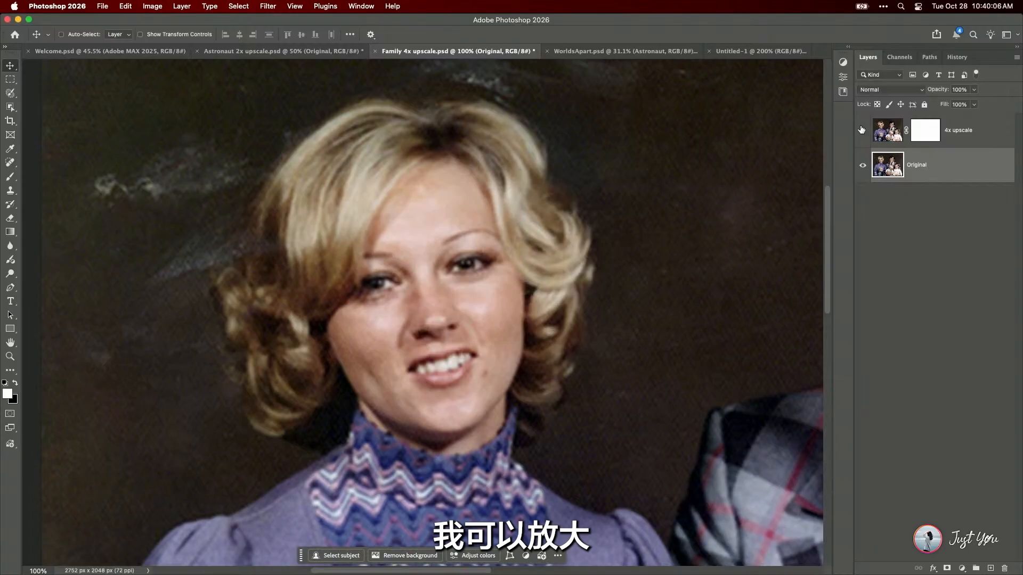
# Toggle the 4x upscale layer to compare, then return to the fitted Astronaut 2x document
pyautogui.click(862, 131)
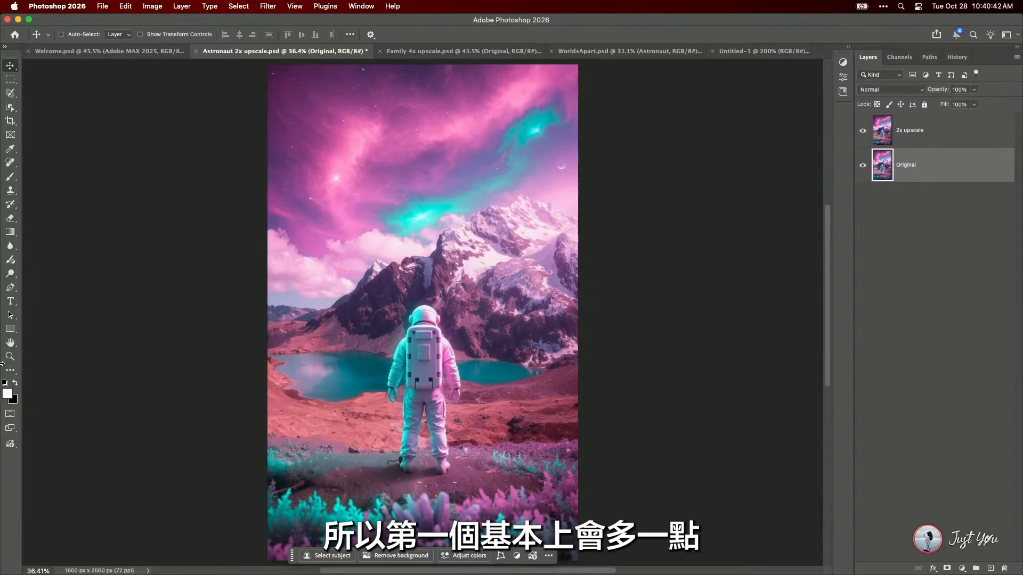
pyautogui.click(11, 300)
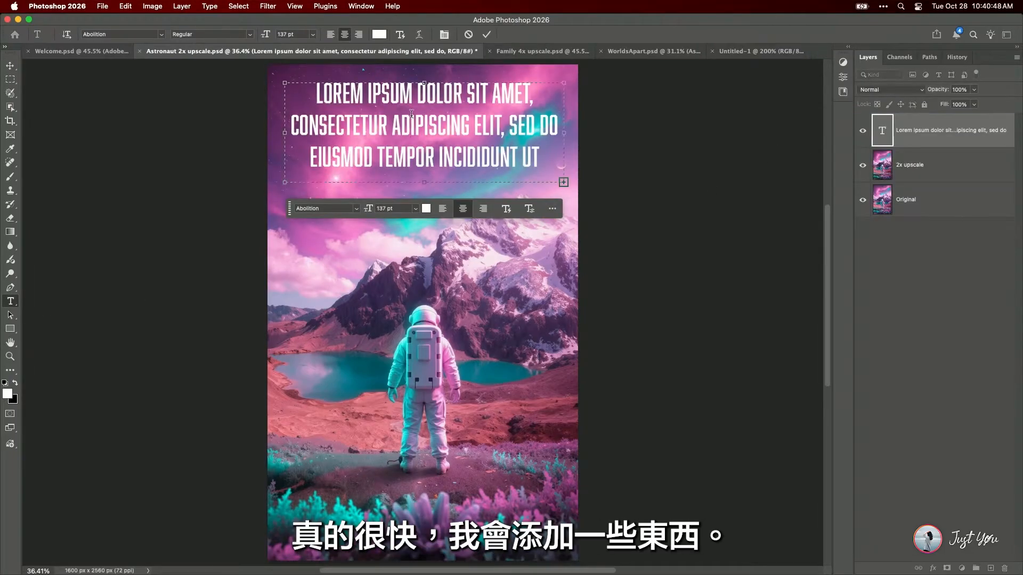
# Type 'NEW FRONTIERS ARE WHERE COURAGE MEETS CURIOSITY' and stretch the justified block across the poster
pyautogui.write('NEW FRONTIERS ARE WHERE COURAGE MEETS CURIOSITY')
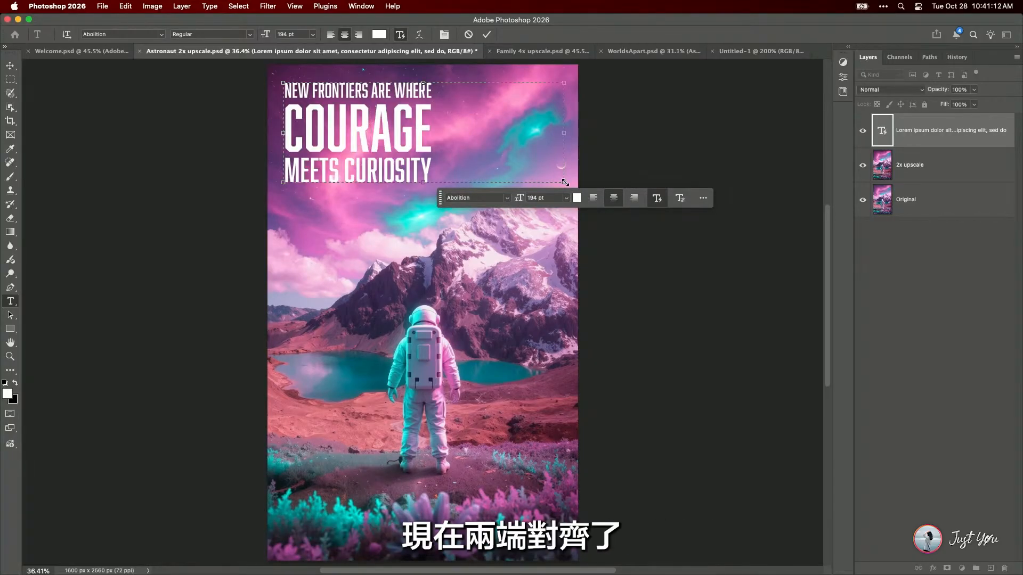
pyautogui.moveTo(562, 181); pyautogui.dragTo(593, 275)
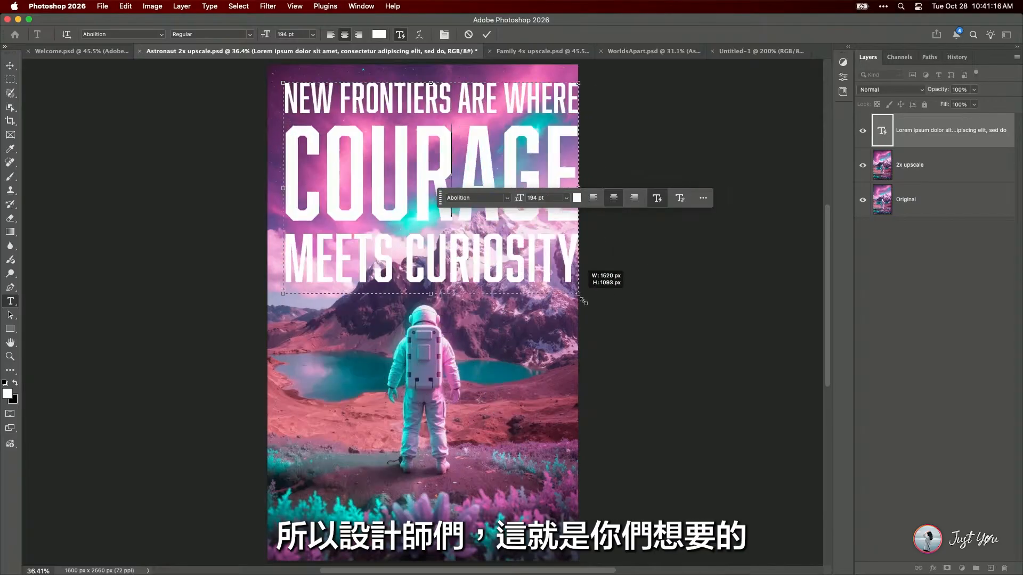
pyautogui.moveTo(581, 300); pyautogui.dragTo(563, 430)
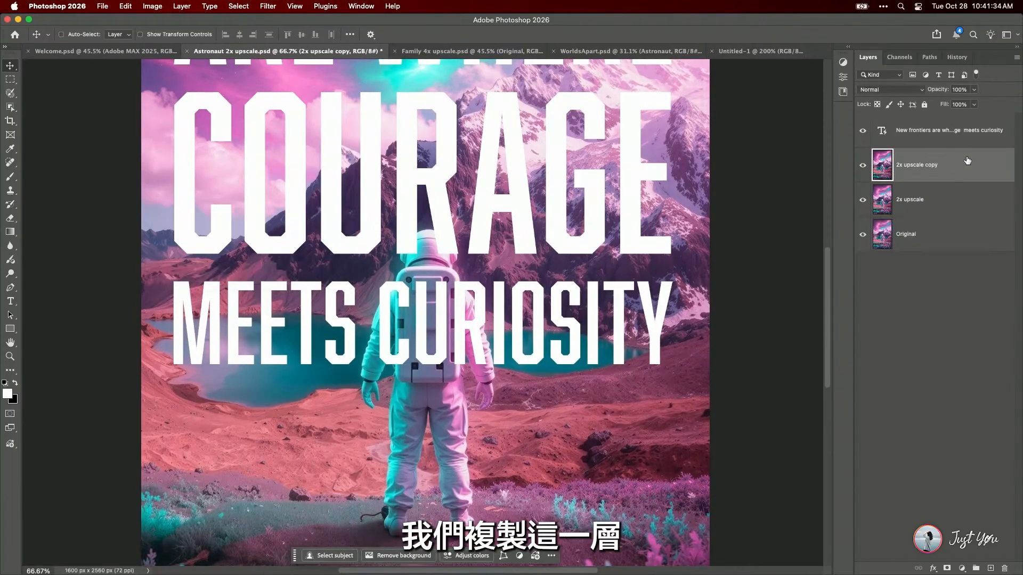
# Move the 2x upscale copy above the headline and remove its background
pyautogui.moveTo(916, 165); pyautogui.dragTo(916, 127)
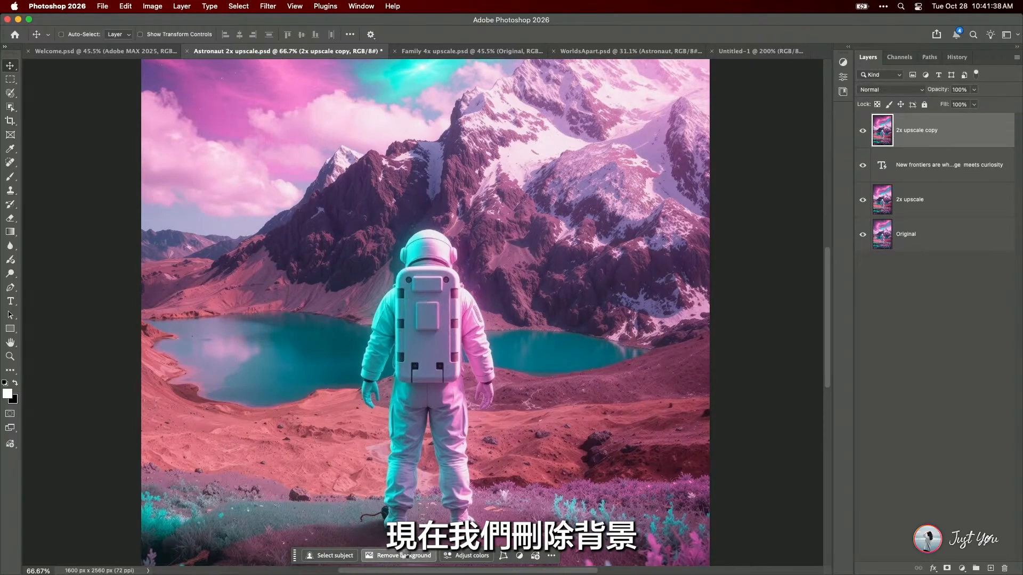
pyautogui.click(404, 555)
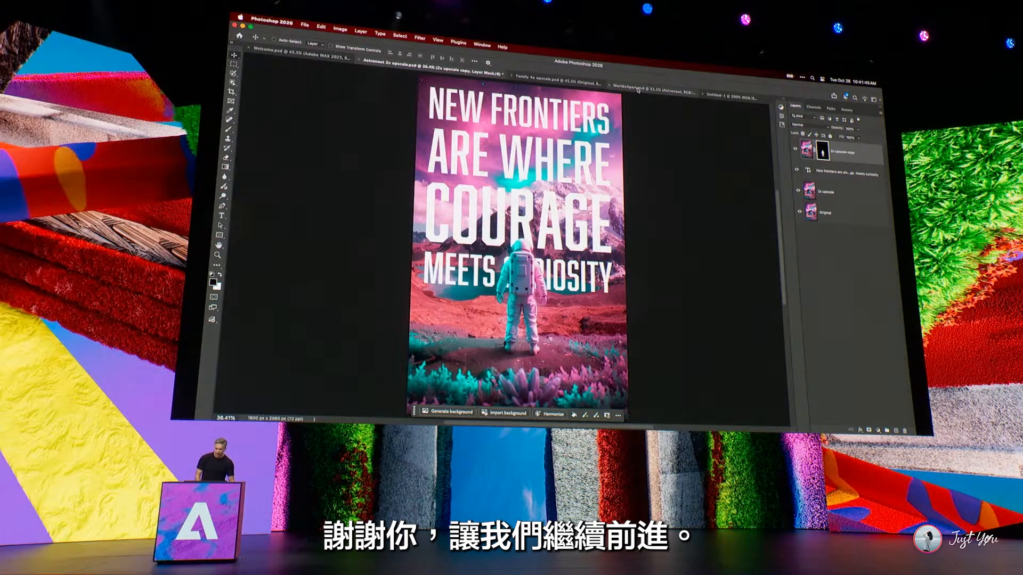
# In WorldsApart.psd, remove the astronaut's white background and puppet-warp the waving arm higher
pyautogui.click(616, 79)
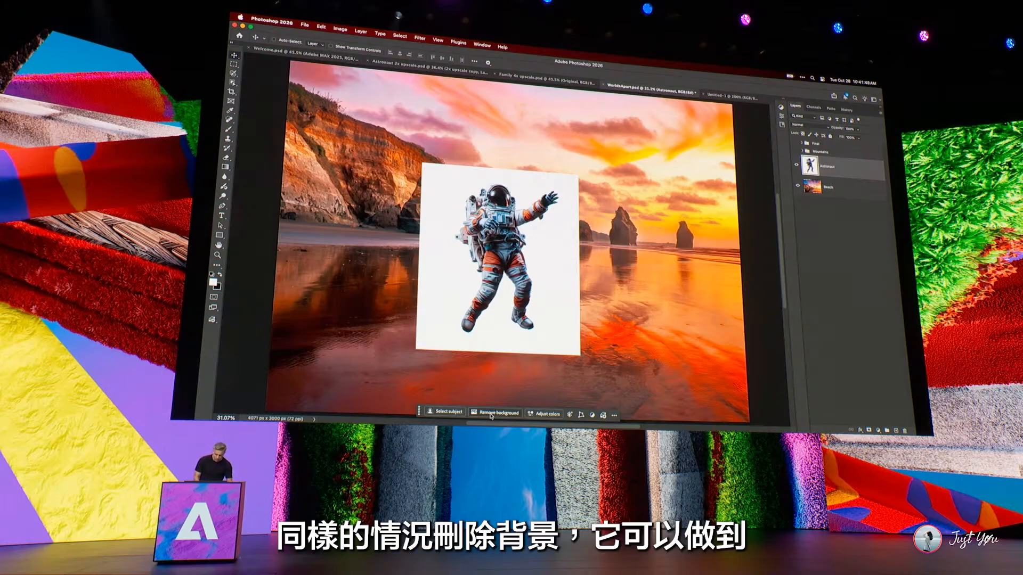
pyautogui.click(496, 414)
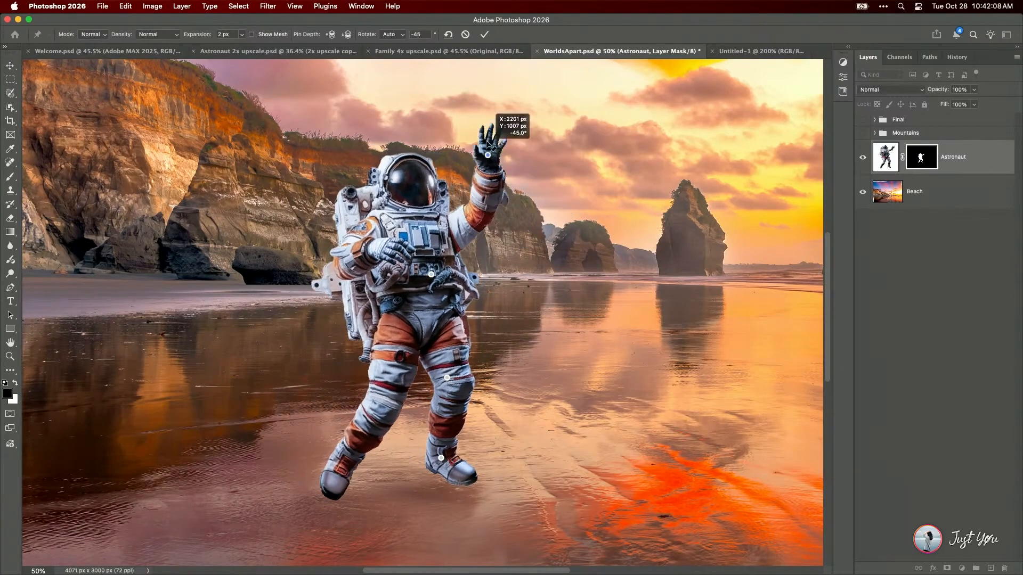
pyautogui.moveTo(488, 154); pyautogui.dragTo(483, 144)
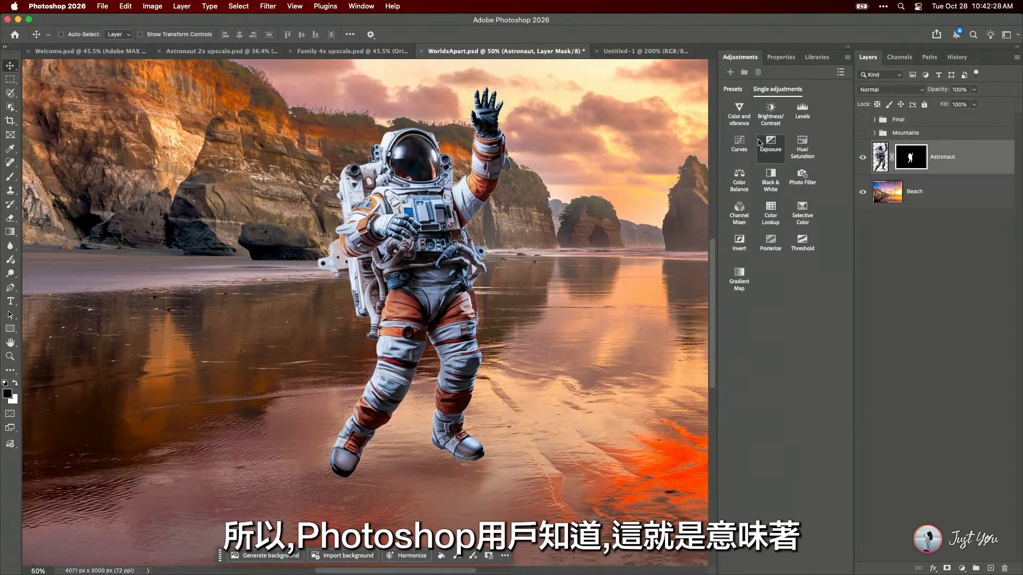
pyautogui.moveTo(770, 140)
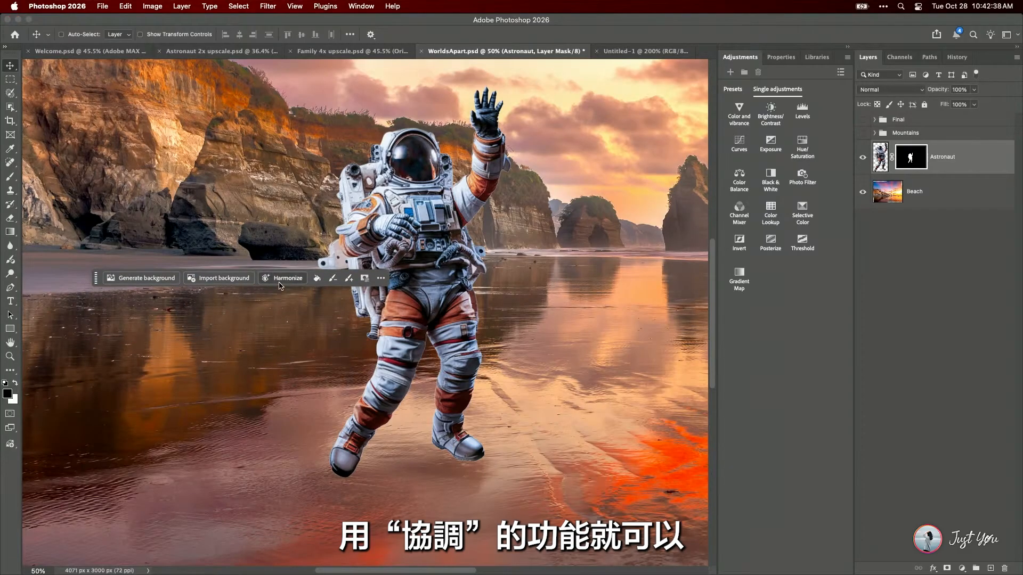
# Harmonize the Astronaut layer with the sunset beach and browse the variations
pyautogui.click(287, 278)
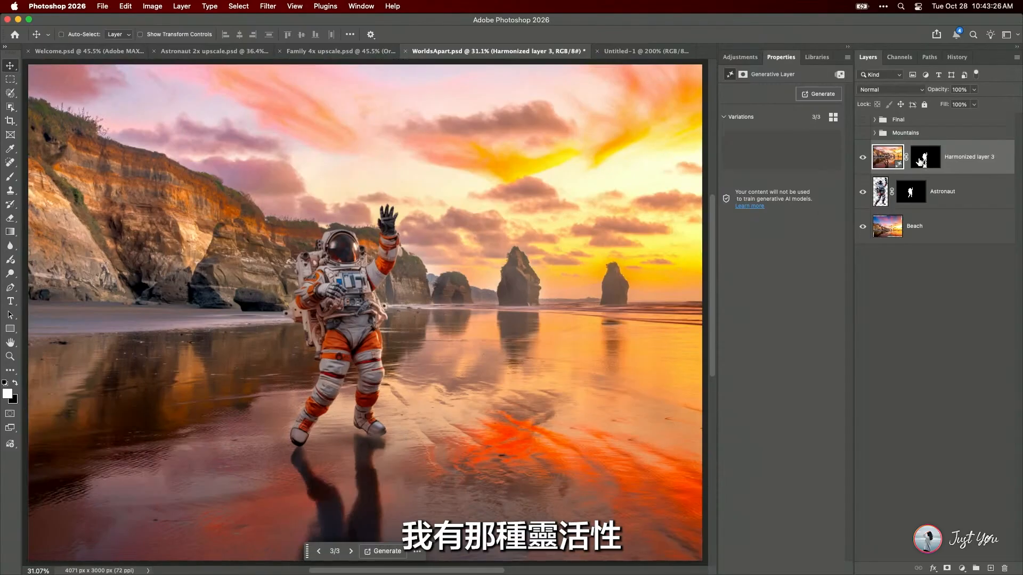
pyautogui.click(924, 157)
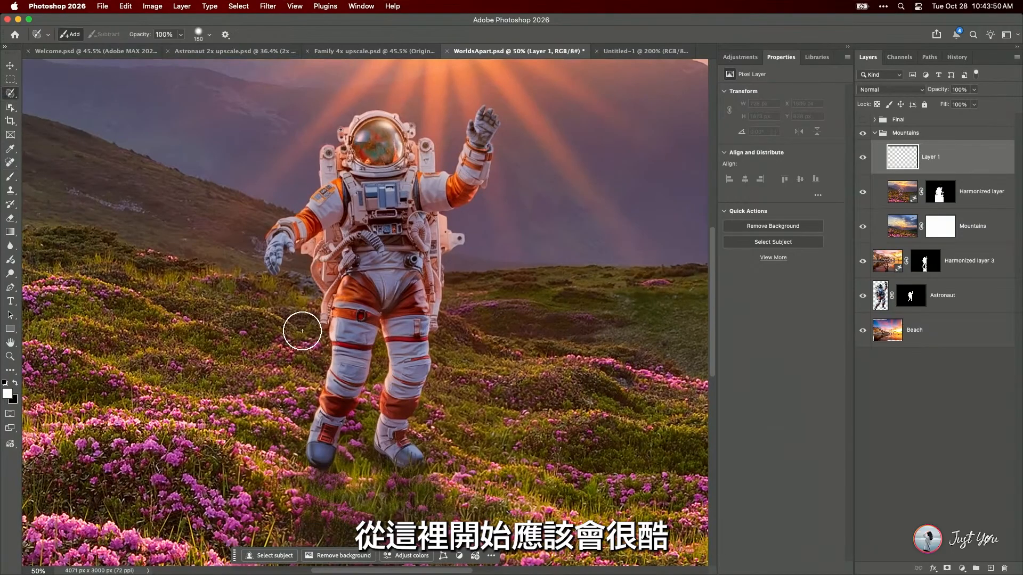
# Brush a selection over the astronaut's legs, torso, helmet and raised arm
pyautogui.moveTo(302, 331); pyautogui.dragTo(337, 444)
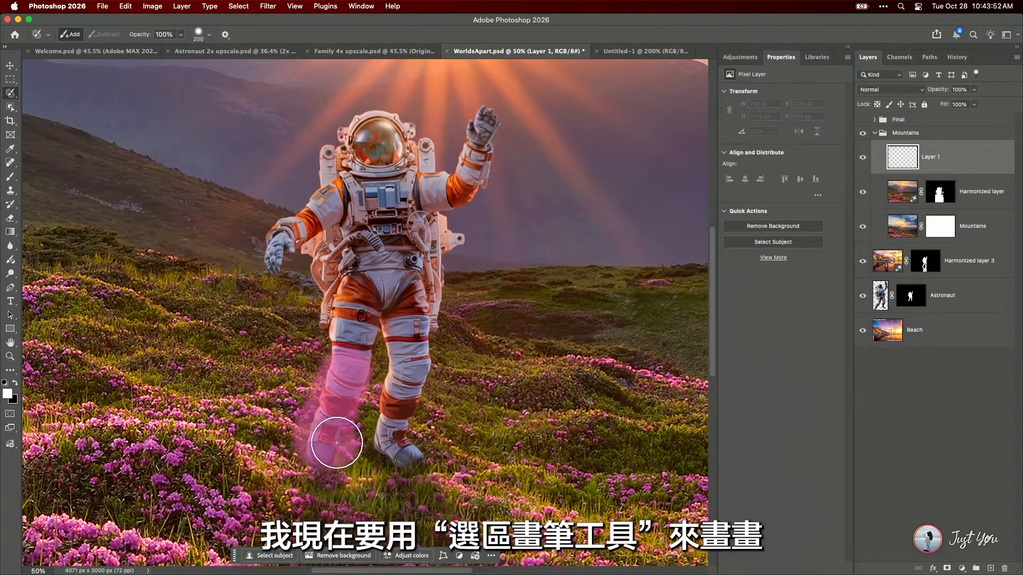
pyautogui.moveTo(336, 444); pyautogui.dragTo(312, 261)
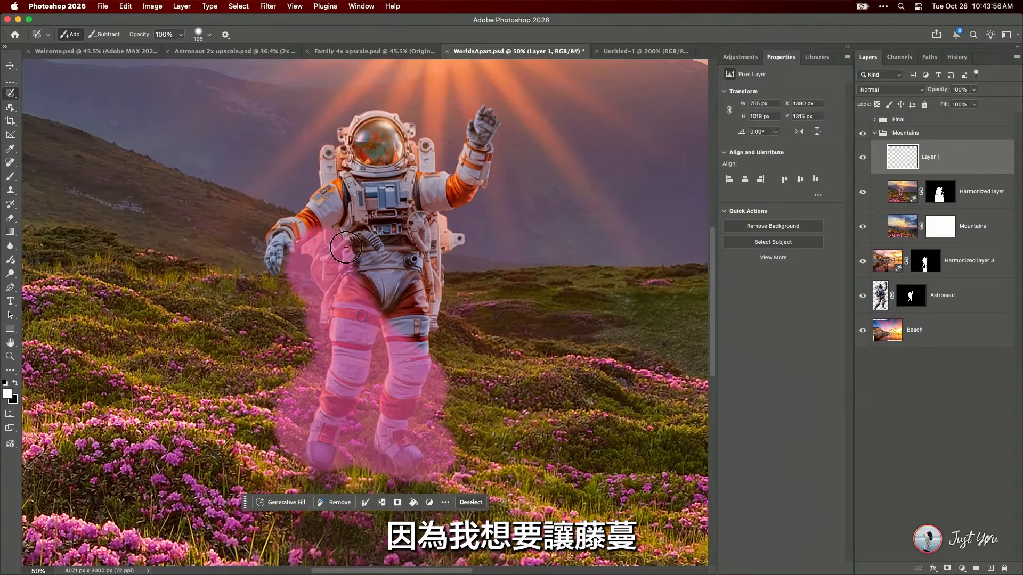
pyautogui.moveTo(345, 246); pyautogui.dragTo(373, 116)
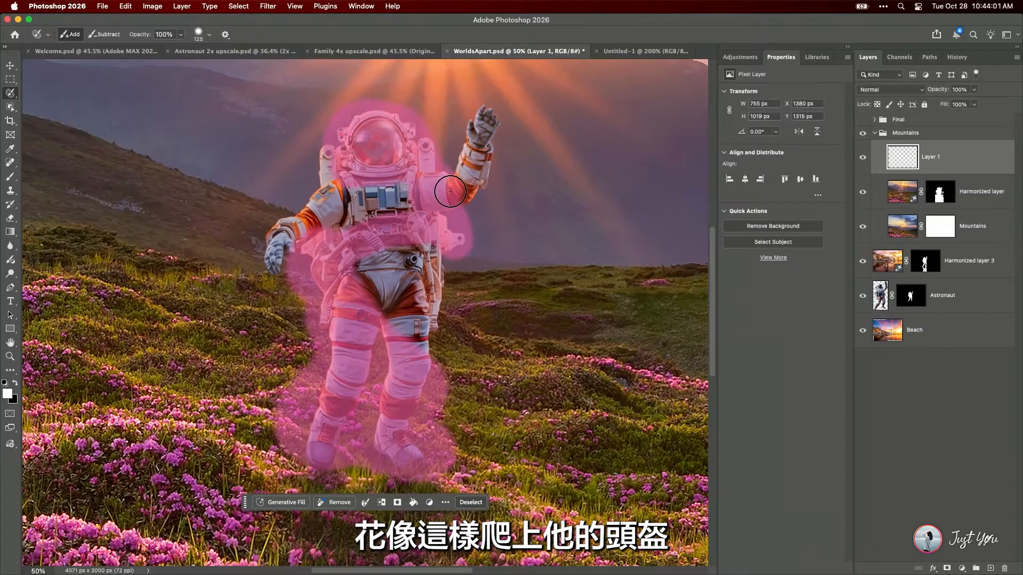
pyautogui.moveTo(450, 191); pyautogui.dragTo(428, 204)
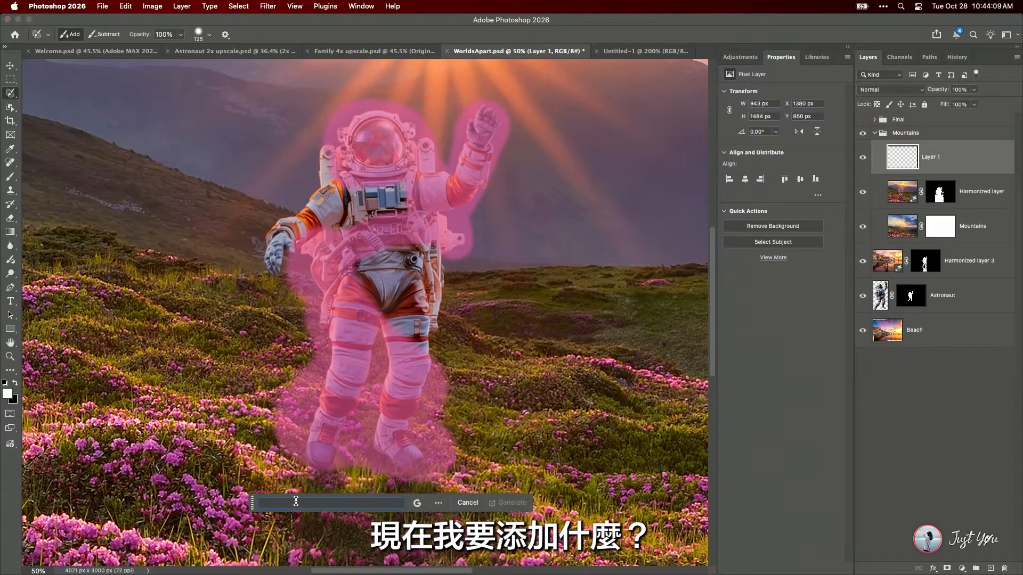
# Generative-fill the selection with 'pink flowers and vines growing on an astronaut'
pyautogui.write('pink flowers and vines growing on an astronaut')
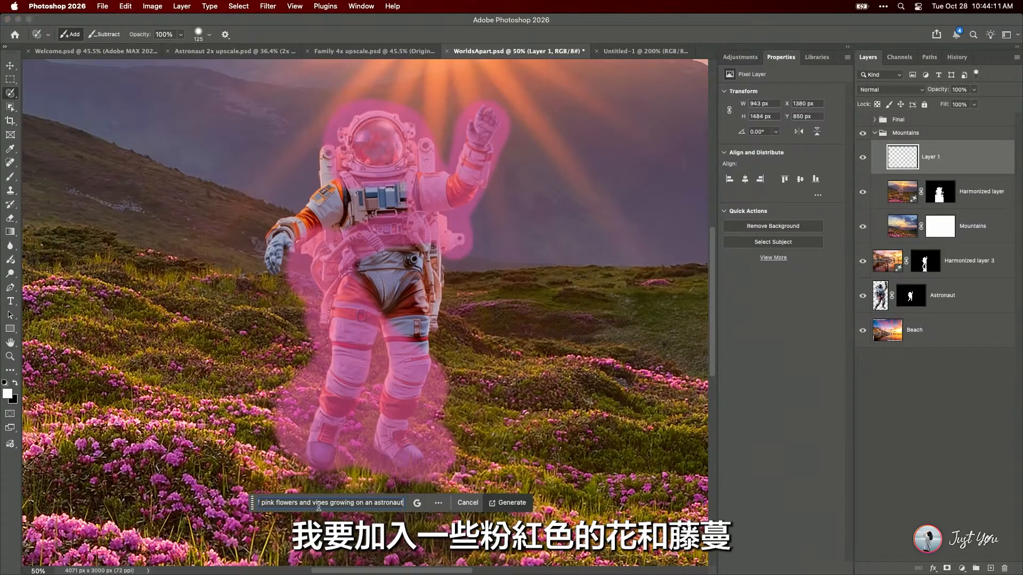
pyautogui.click(416, 502)
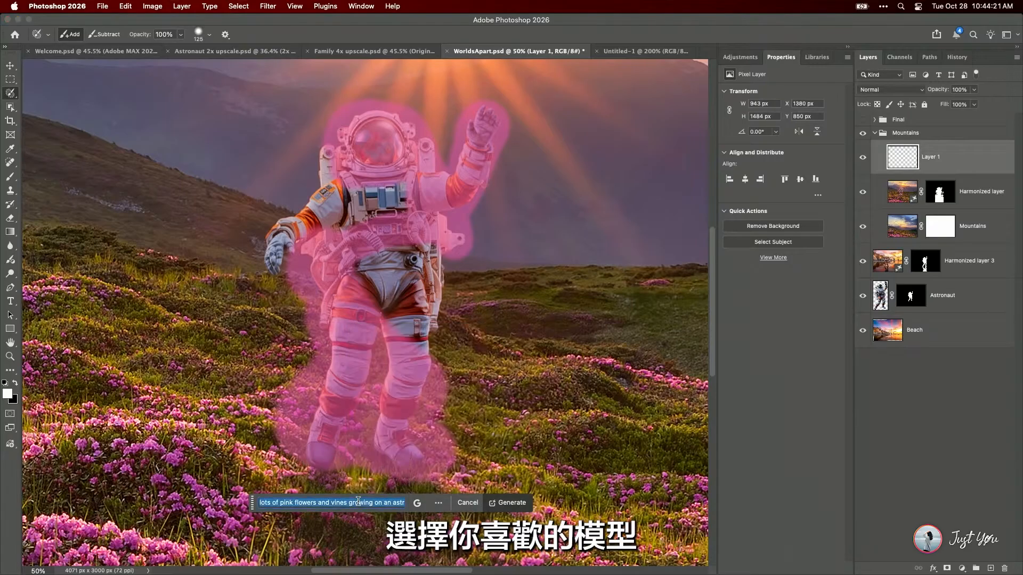
pyautogui.click(508, 503)
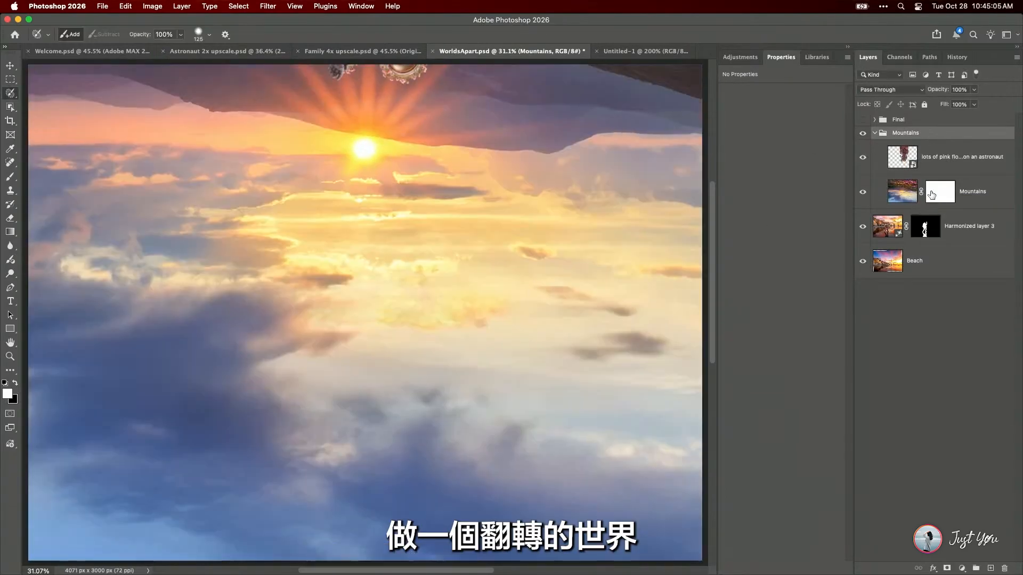
# Open Photoshop's Share menu for the WorldsApart two-astronaut composite
pyautogui.click(939, 190)
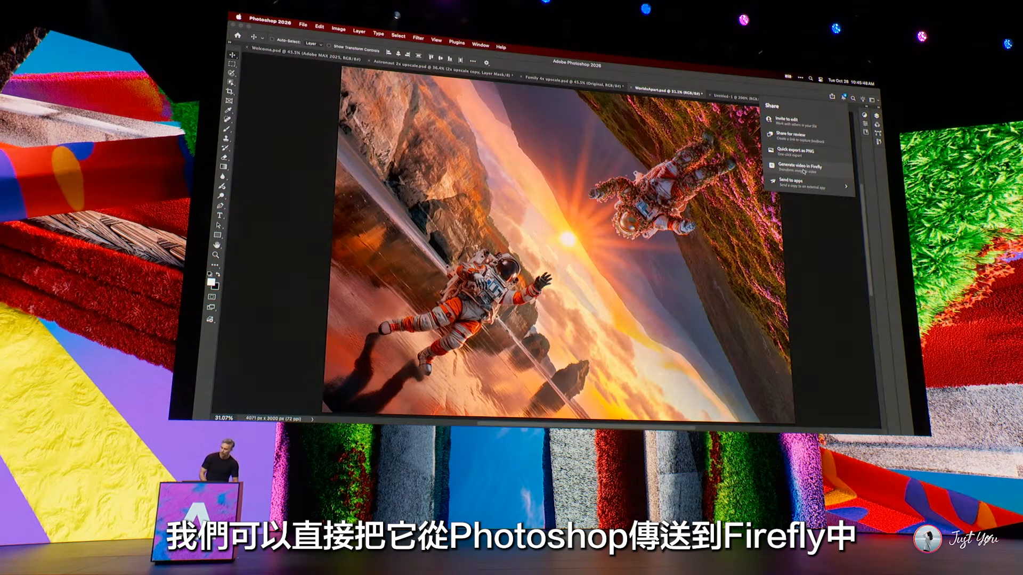
# Send the composite to Adobe Firefly with Generate video in Firefly
pyautogui.click(797, 168)
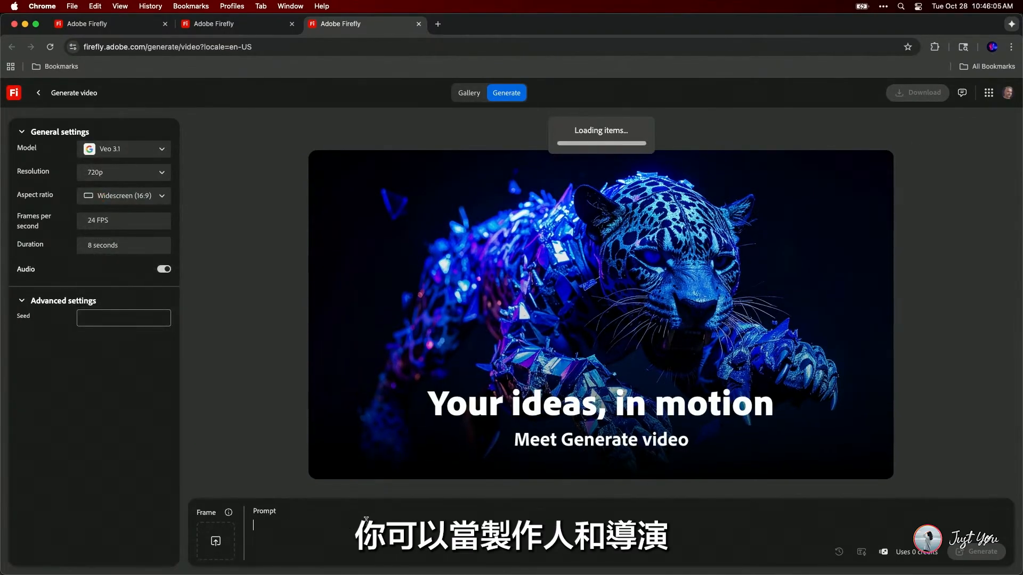
# Generate the 8-second video from the composite frame and play it fullscreen
pyautogui.write('a')
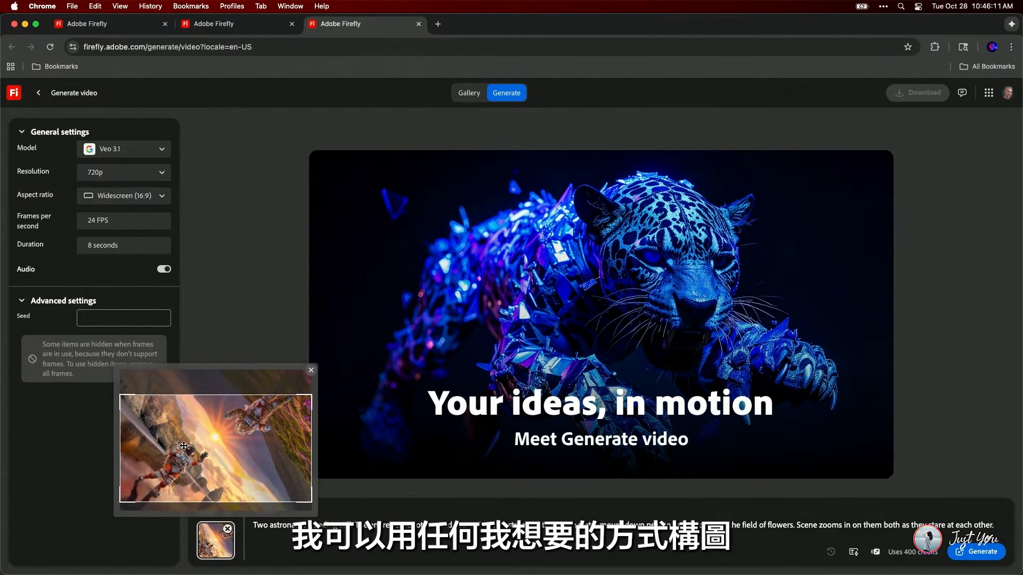
pyautogui.click(311, 370)
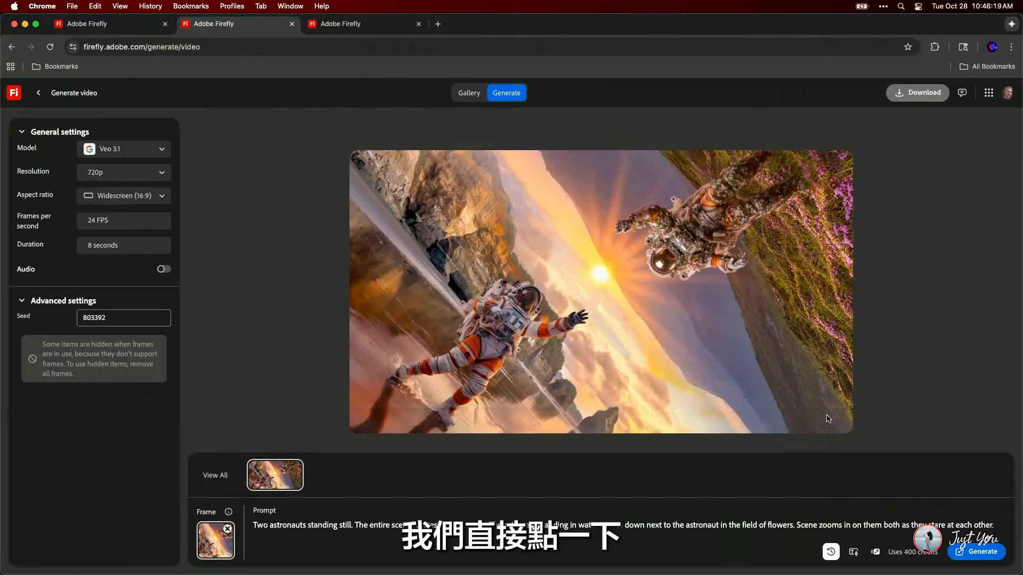
pyautogui.click(601, 290)
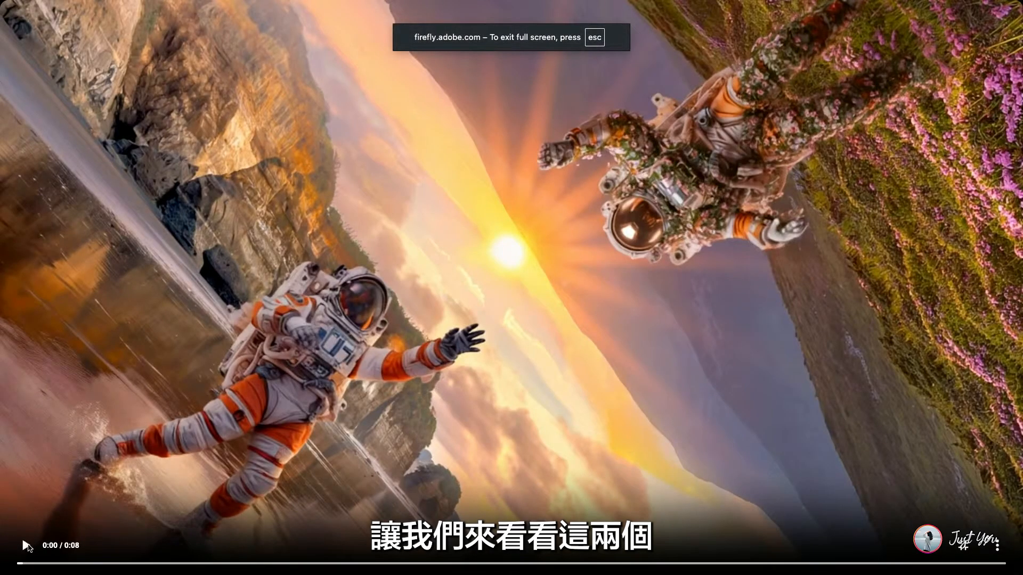
pyautogui.click(25, 546)
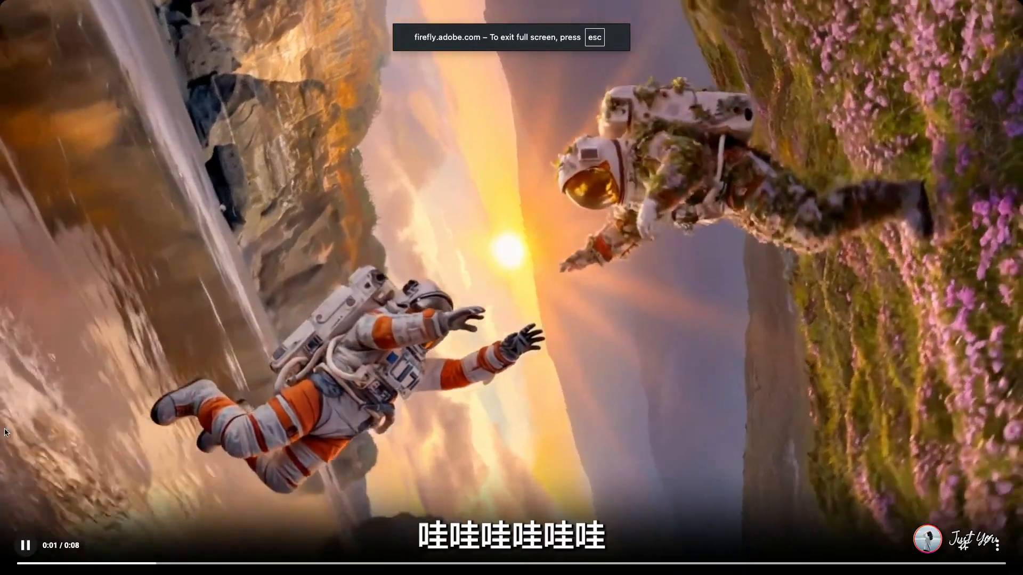